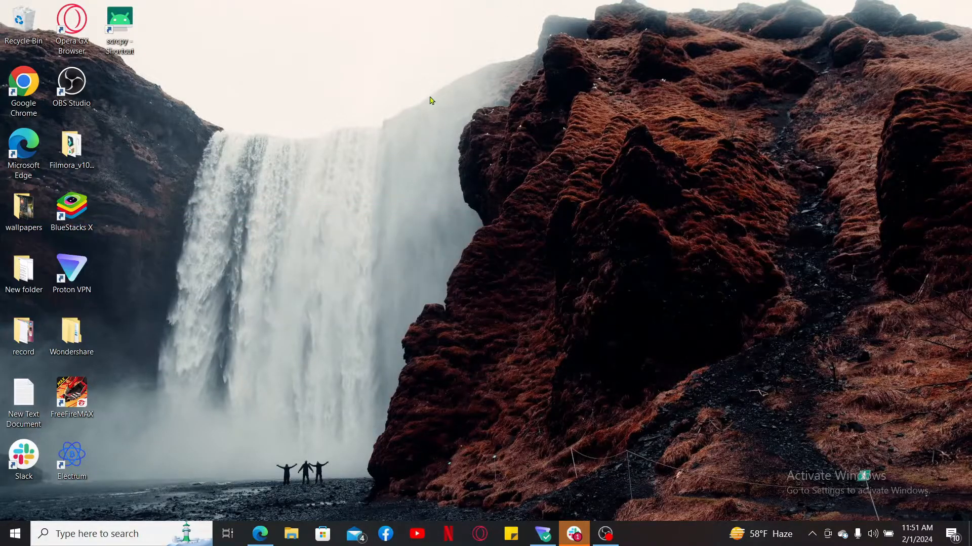
pyautogui.moveTo(603, 293)
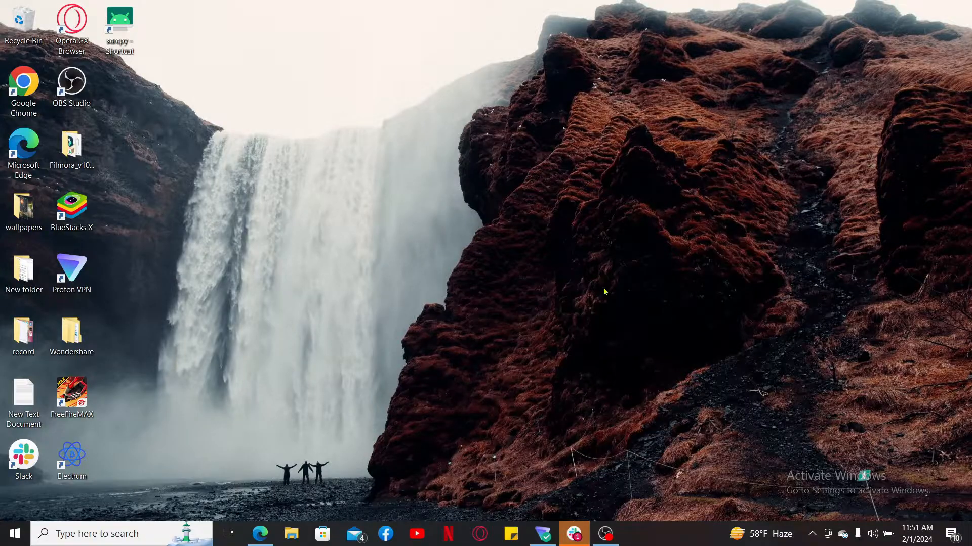
pyautogui.moveTo(314, 364)
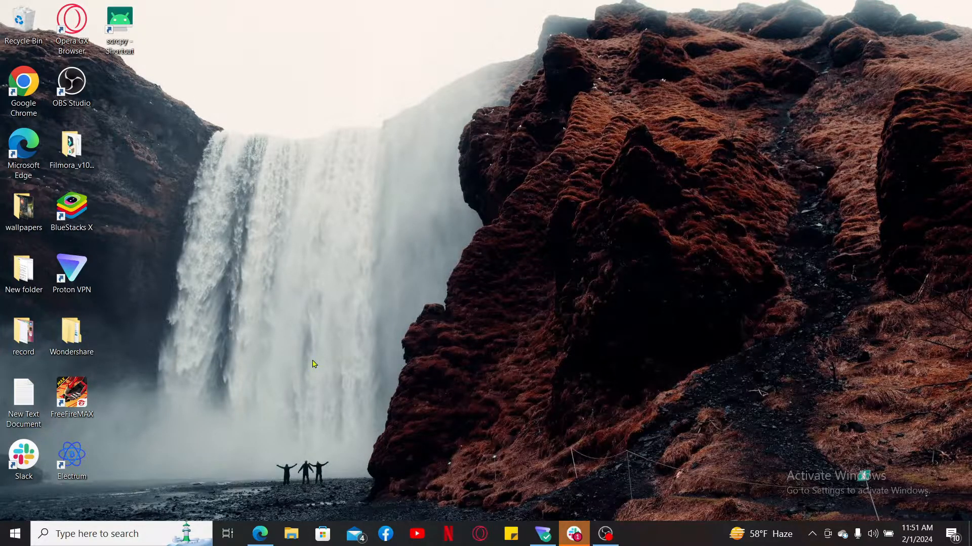
# - Launch Microsoft Edge and load shop.app
pyautogui.click(261, 534)
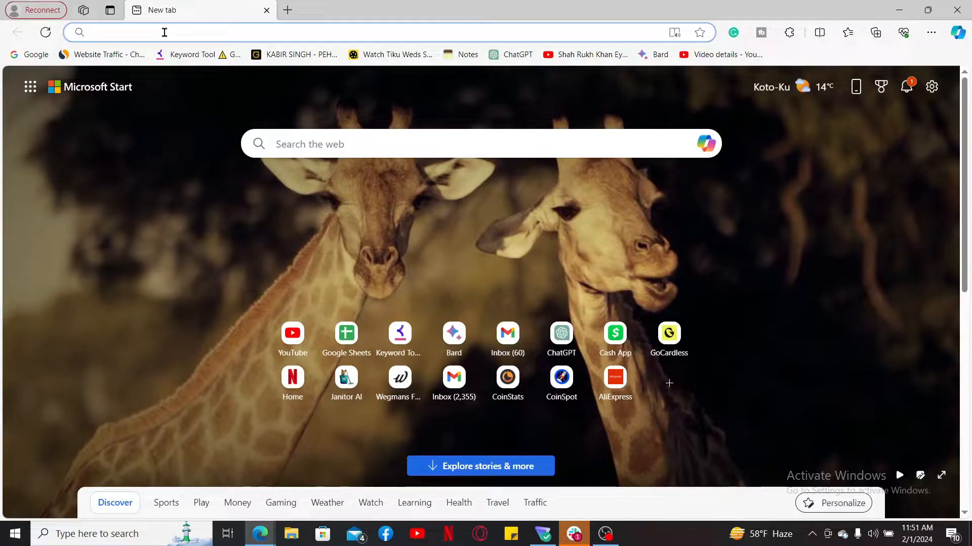
pyautogui.write('shop.app')
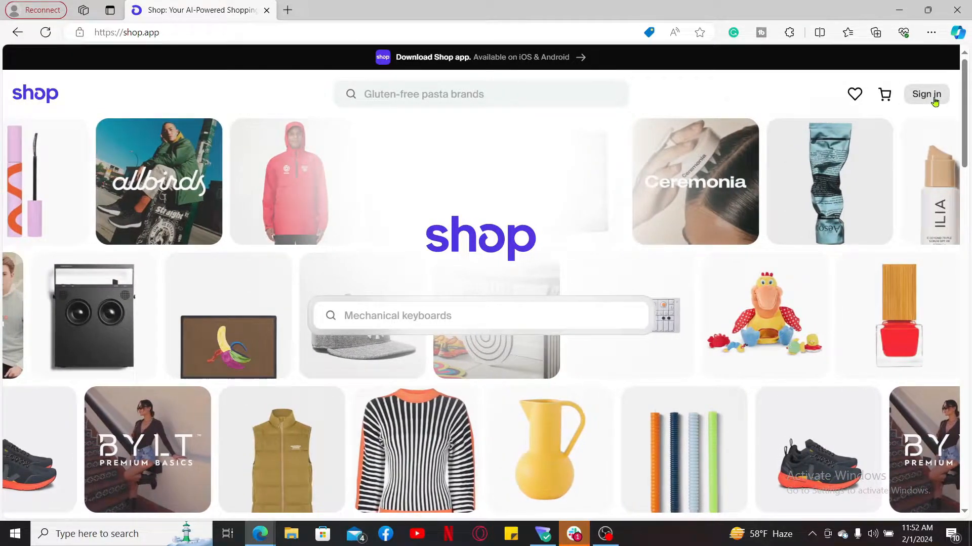
pyautogui.click(926, 94)
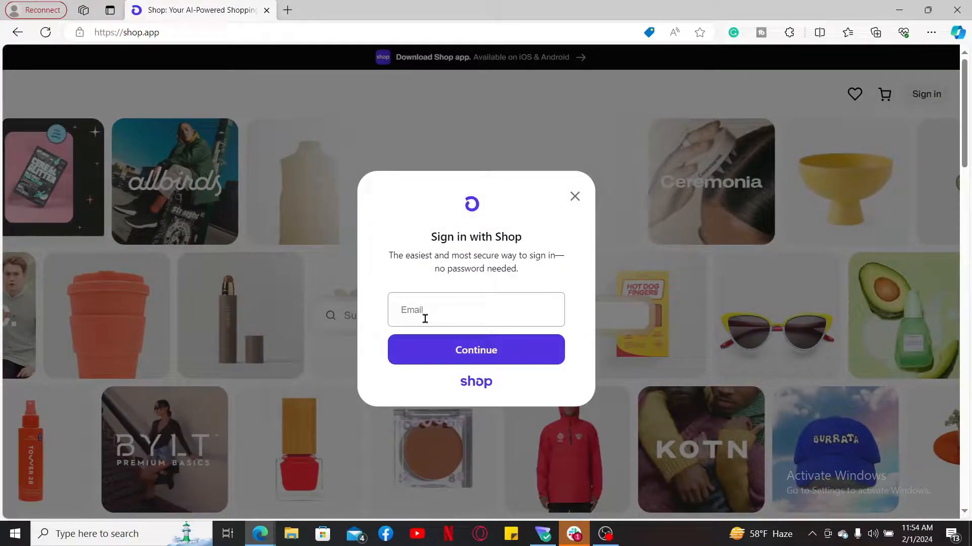
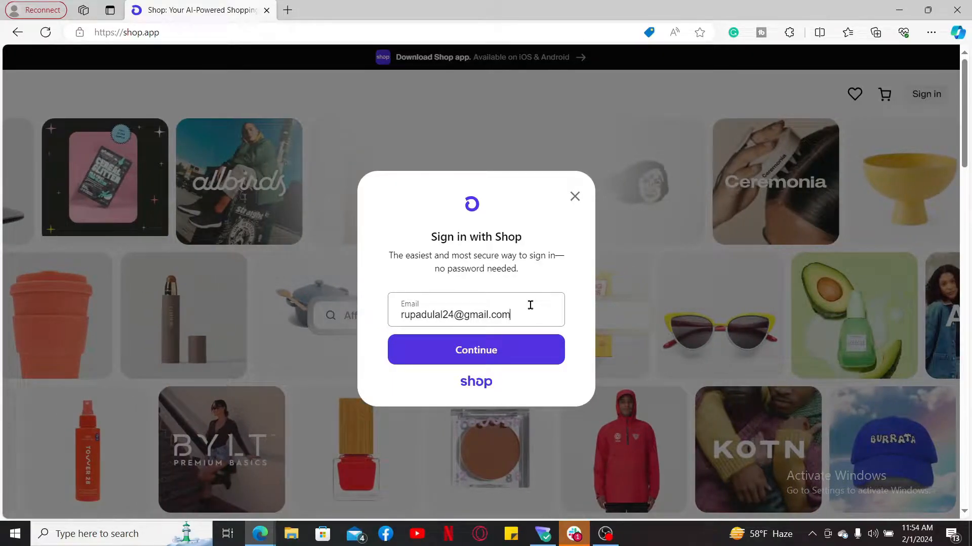
pyautogui.click(475, 350)
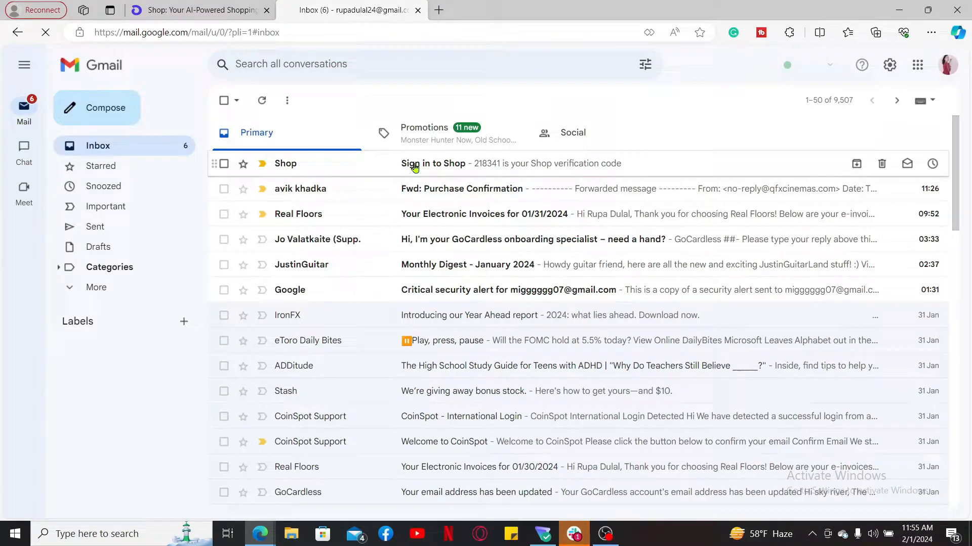
# - Open the 'Sign in to Shop' verification email in Gmail
pyautogui.click(433, 164)
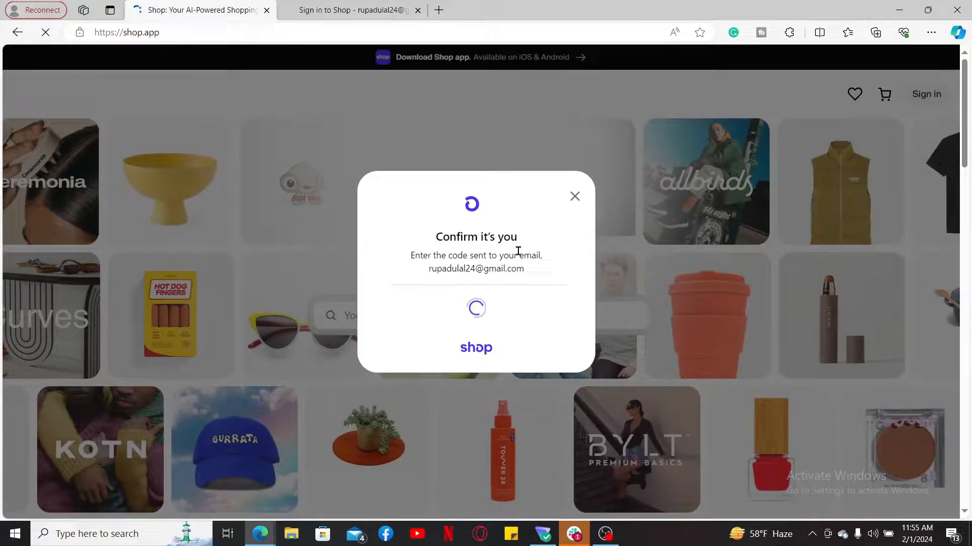
# - Confirm the Shop sign-in and open the Shop Pay log in page from the avatar
pyautogui.click(575, 196)
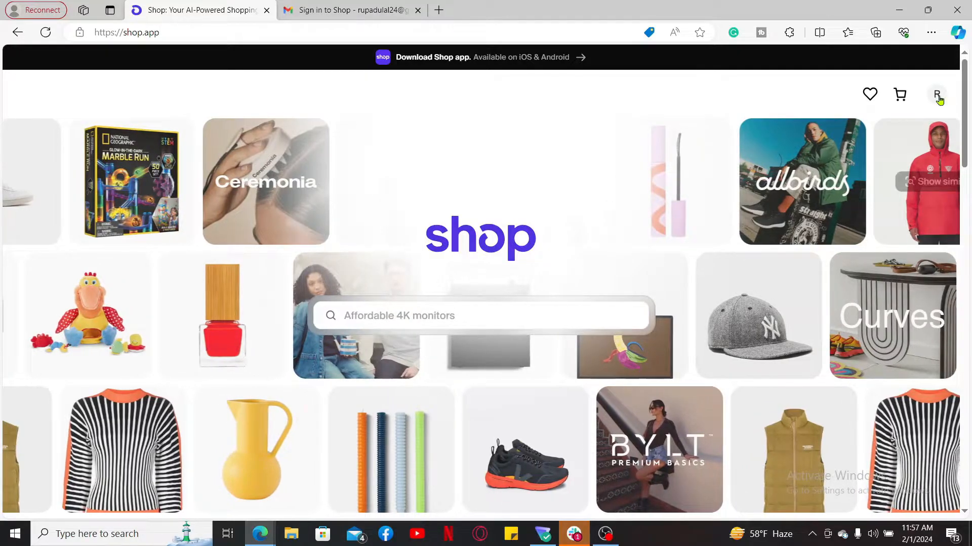
pyautogui.click(937, 95)
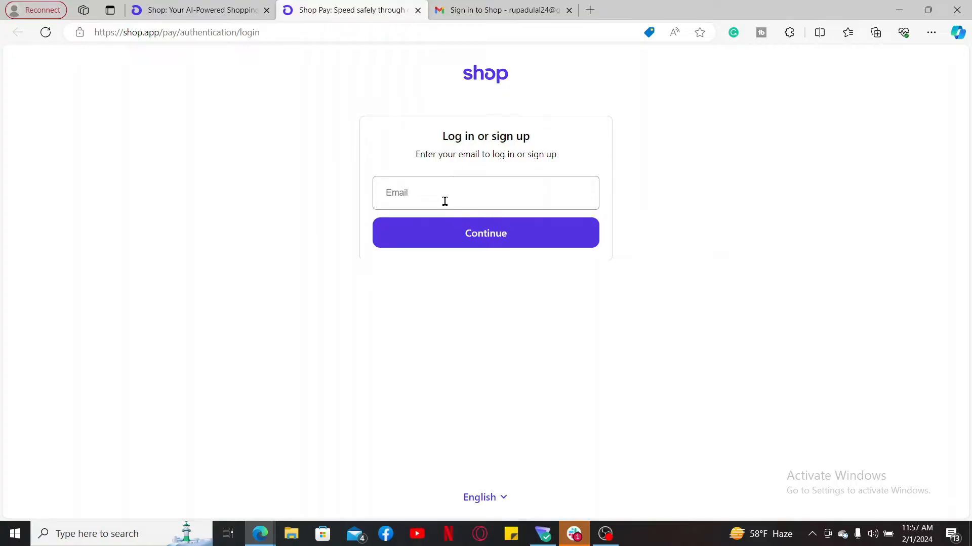
# - Fill the Shop Pay email field with the saved autofill address and continue
pyautogui.click(449, 193)
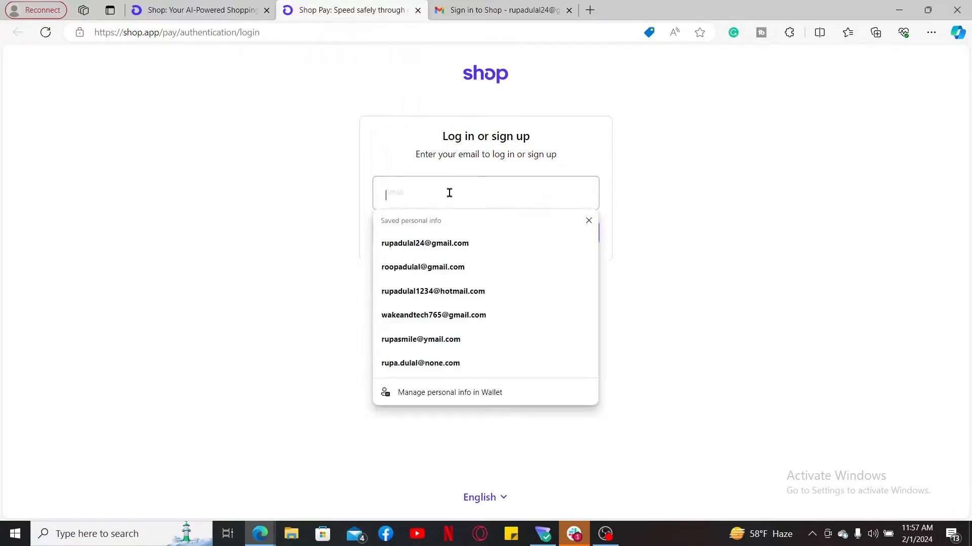
pyautogui.click(424, 244)
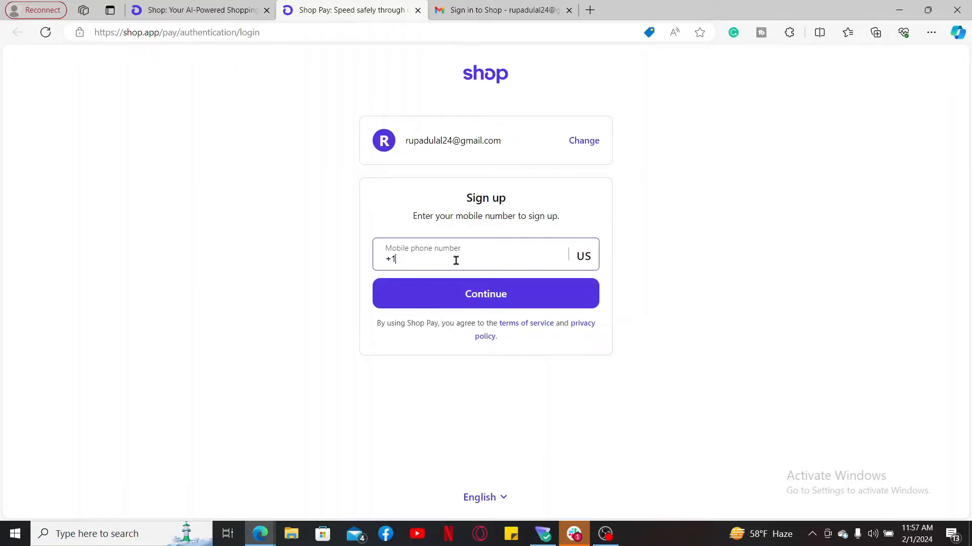
pyautogui.click(583, 256)
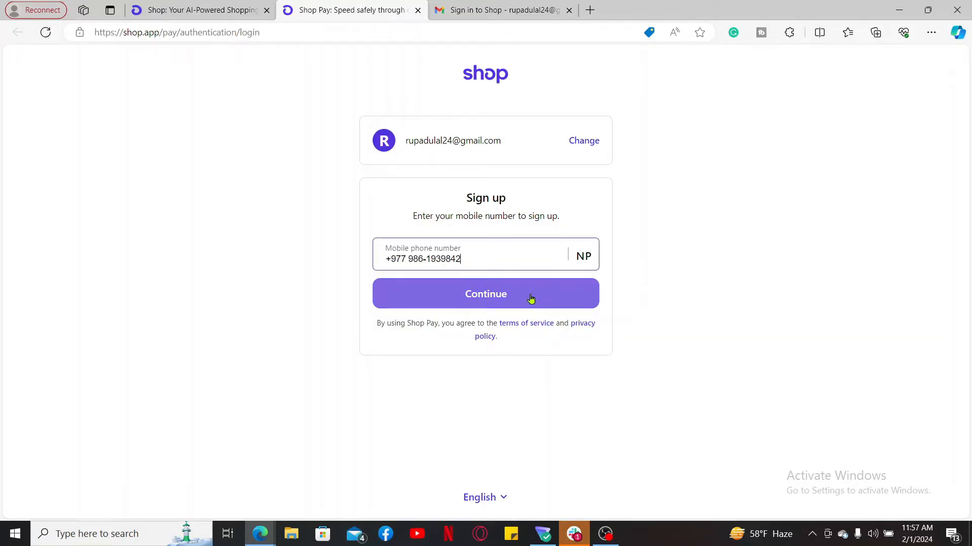
pyautogui.click(486, 294)
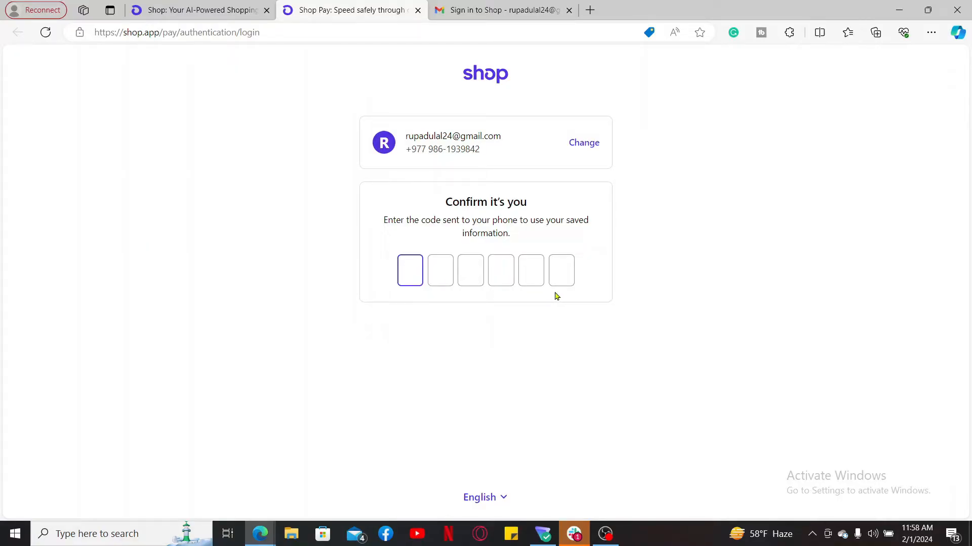
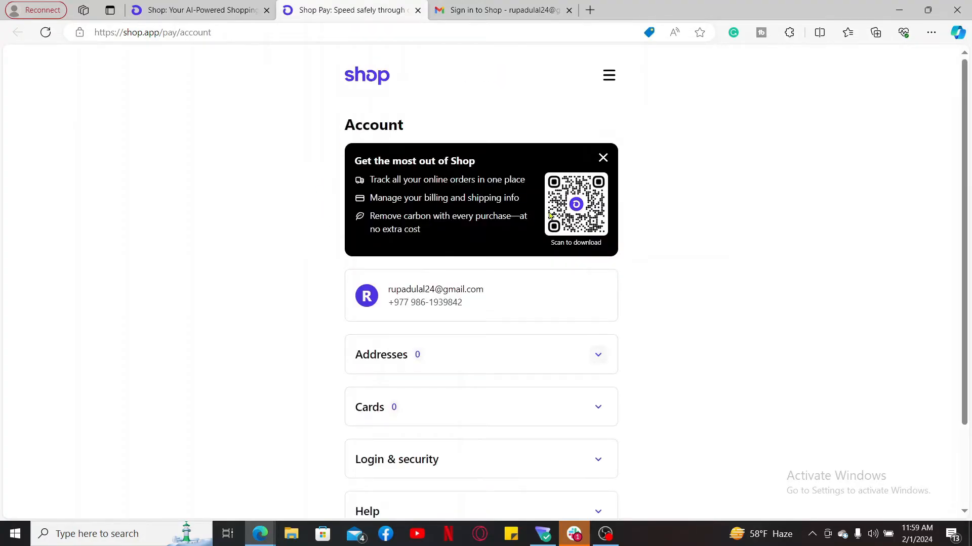
pyautogui.click(367, 76)
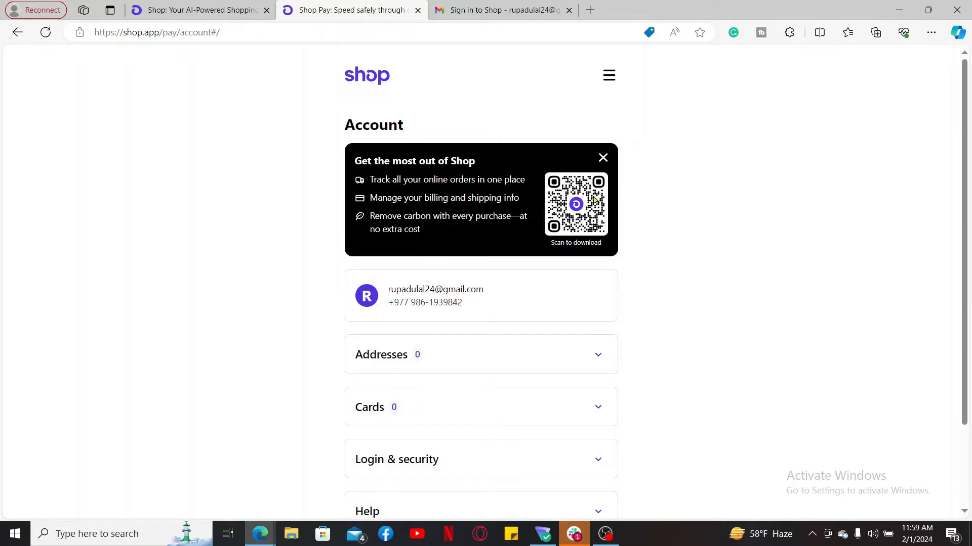
pyautogui.moveTo(579, 193)
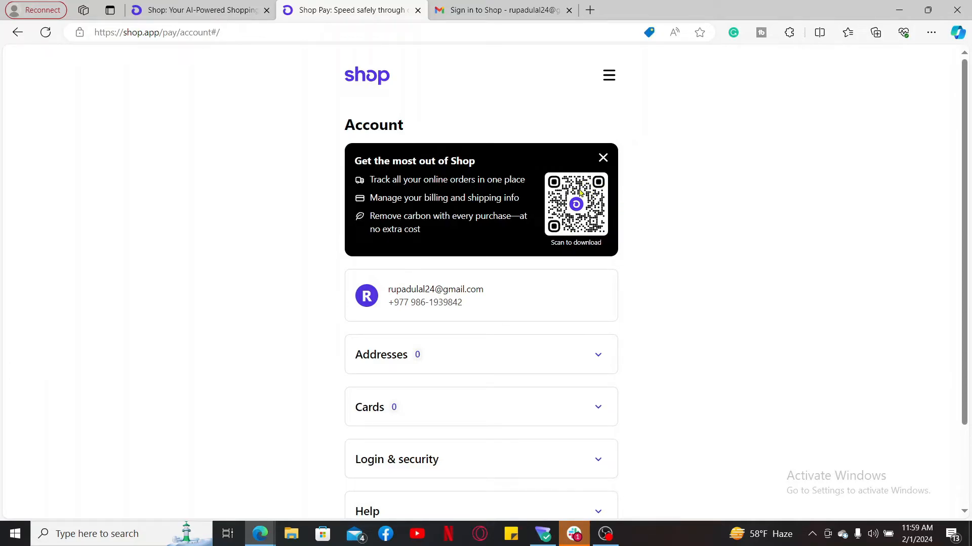